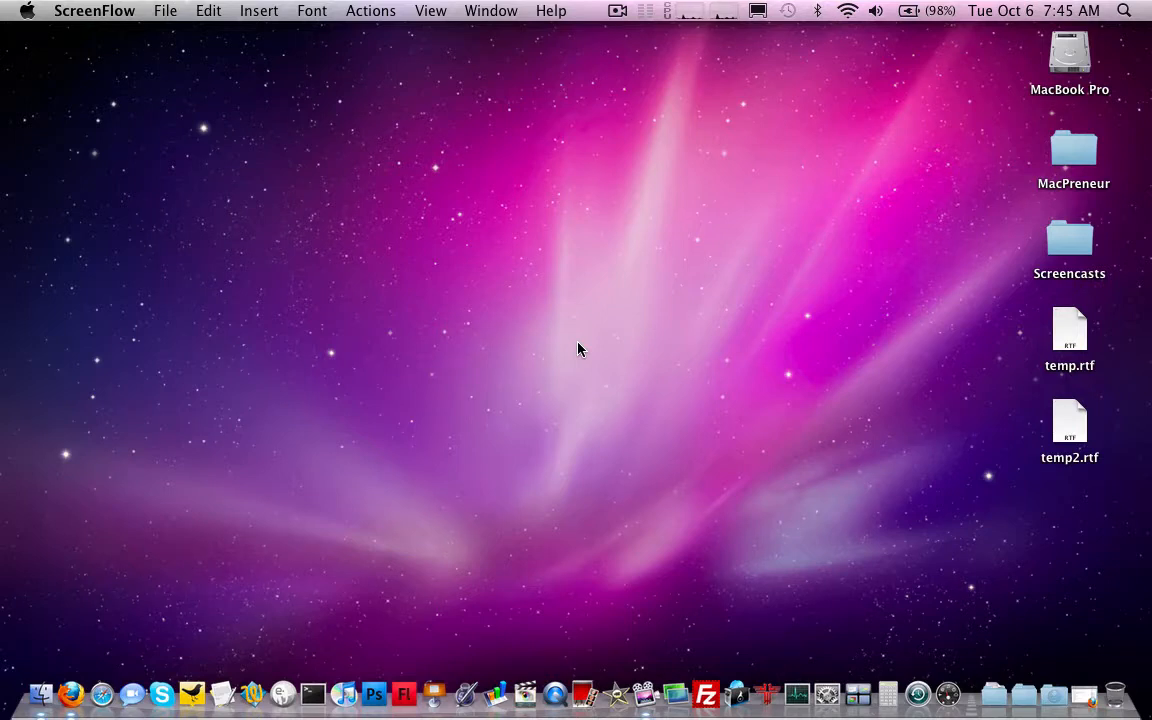
{"action": "mouse_move", "coordinate": [893, 478]}
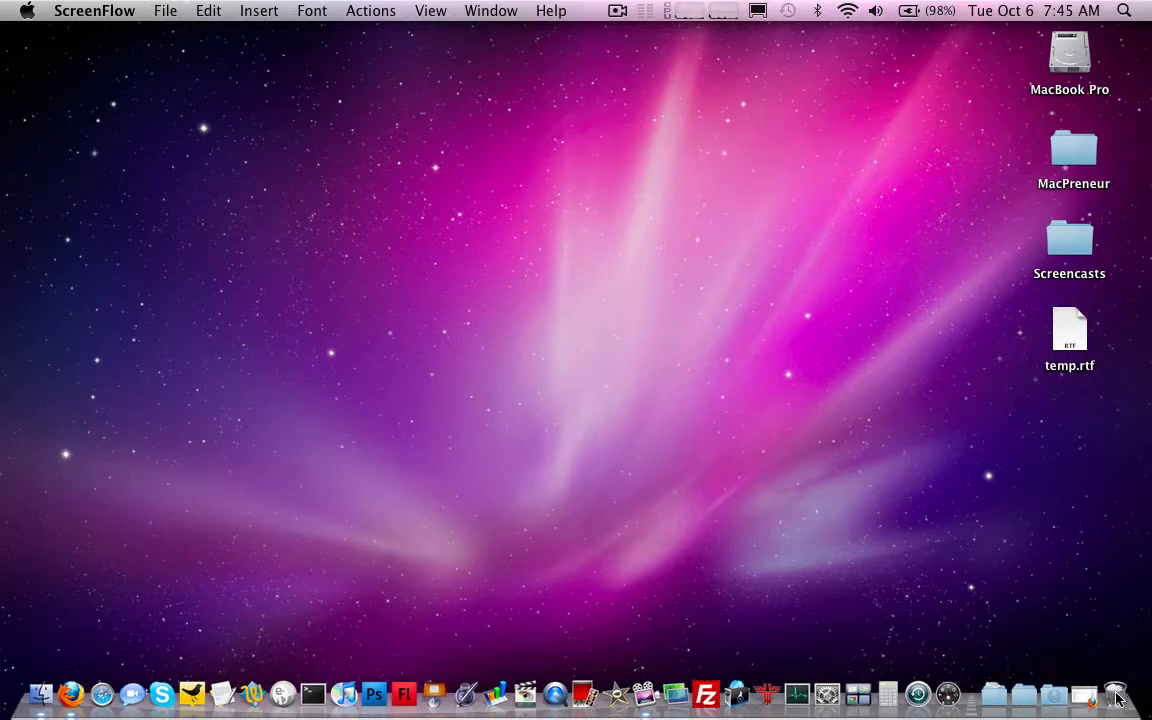
Empty the Trash from the Dock, confirming permanent erasure of temp2.rtf
{"action": "right_click", "coordinate": [1117, 693]}
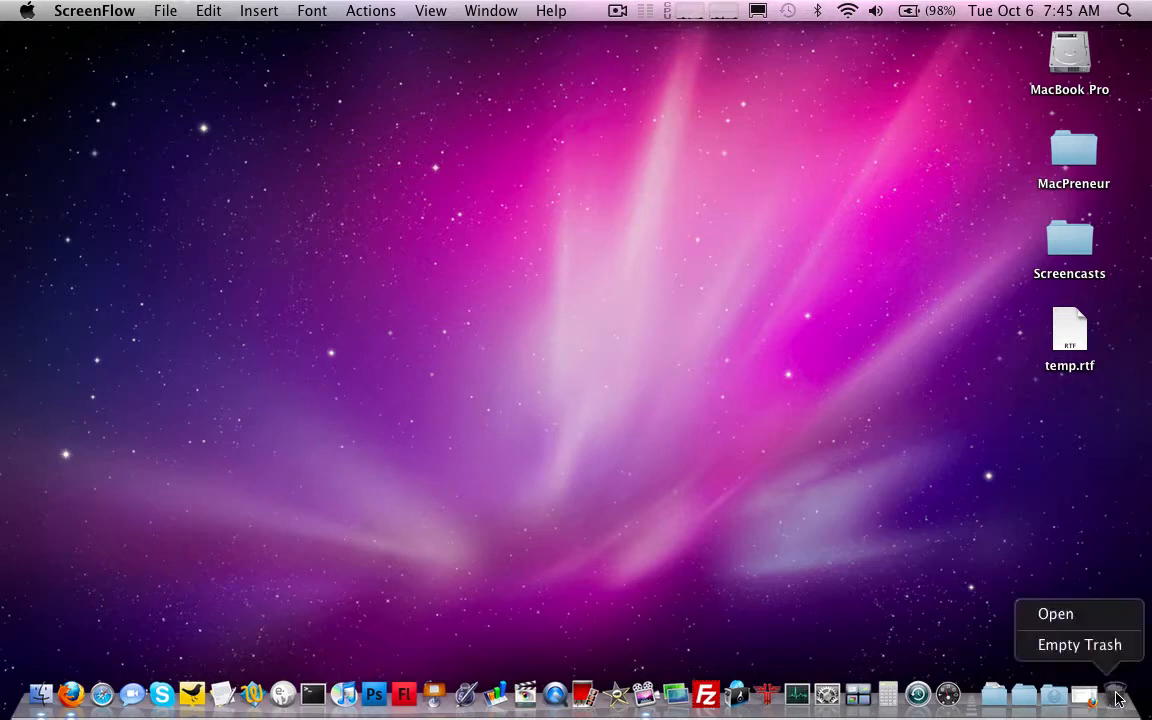
{"action": "mouse_move", "coordinate": [1079, 644]}
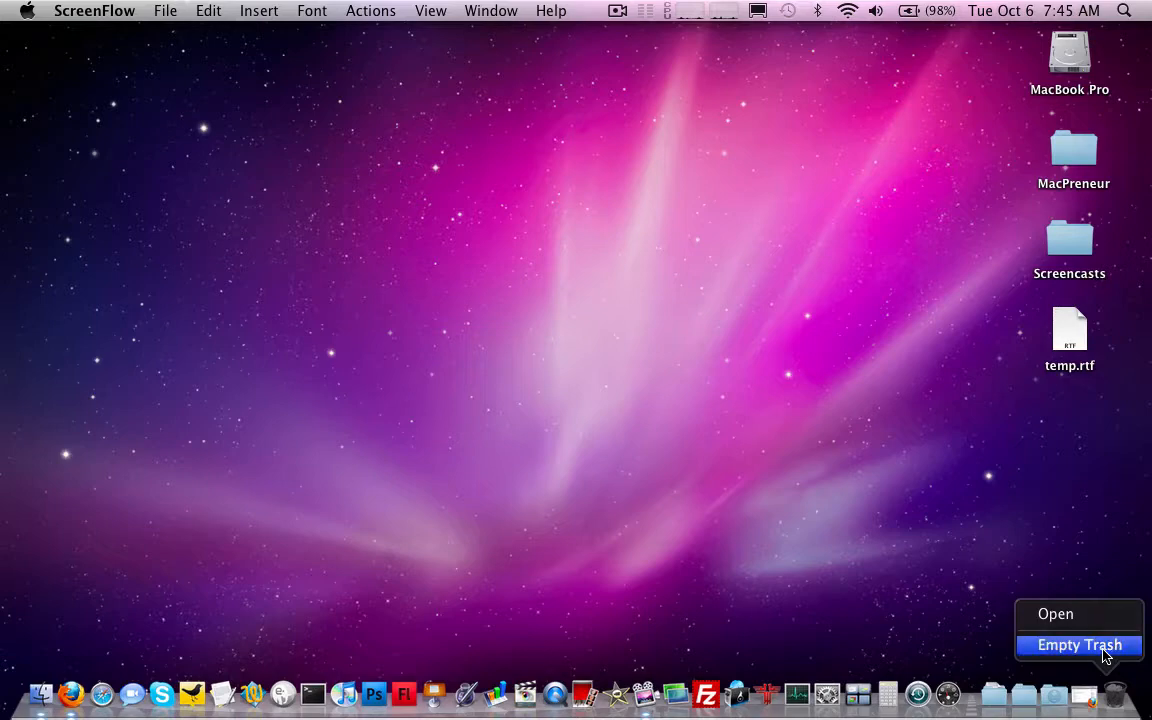
{"action": "left_click", "coordinate": [1078, 644]}
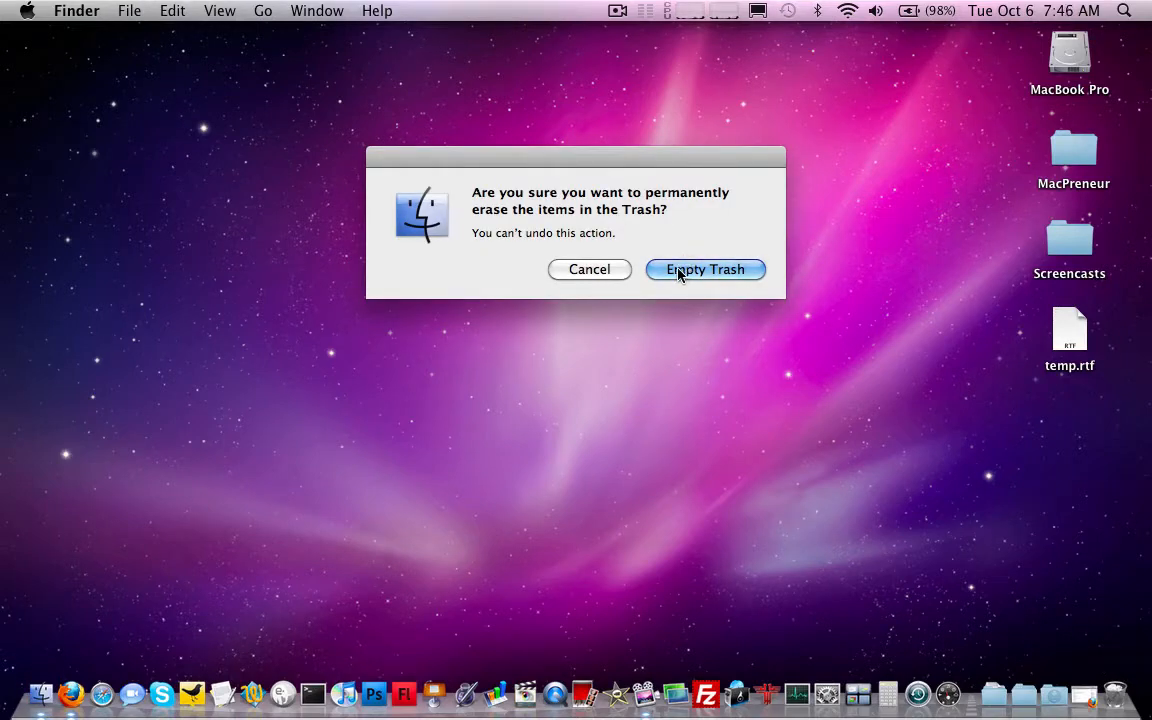
{"action": "mouse_move", "coordinate": [681, 278]}
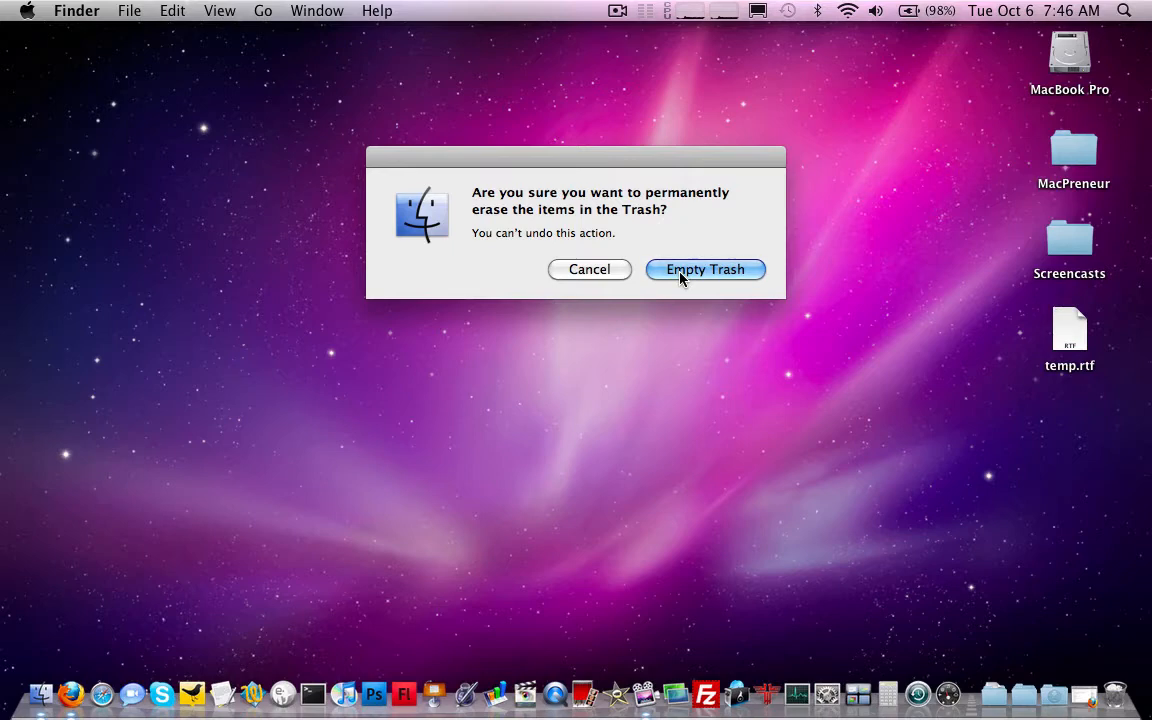
{"action": "left_click", "coordinate": [704, 269]}
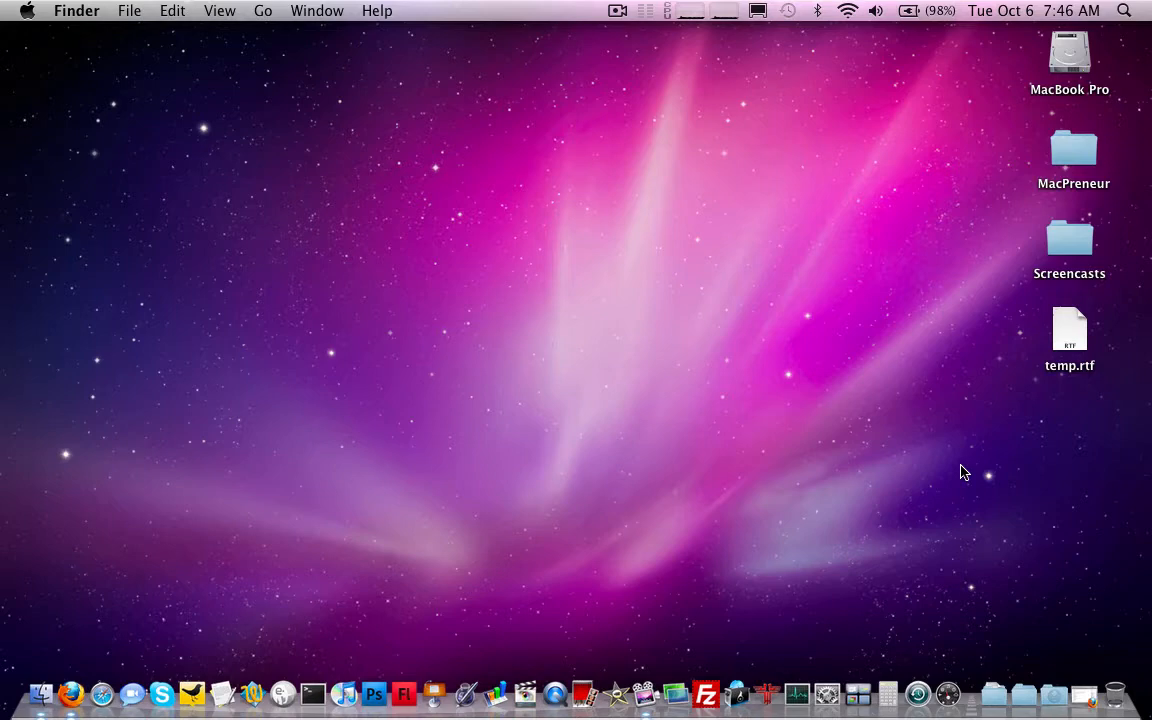
{"action": "mouse_move", "coordinate": [1117, 693]}
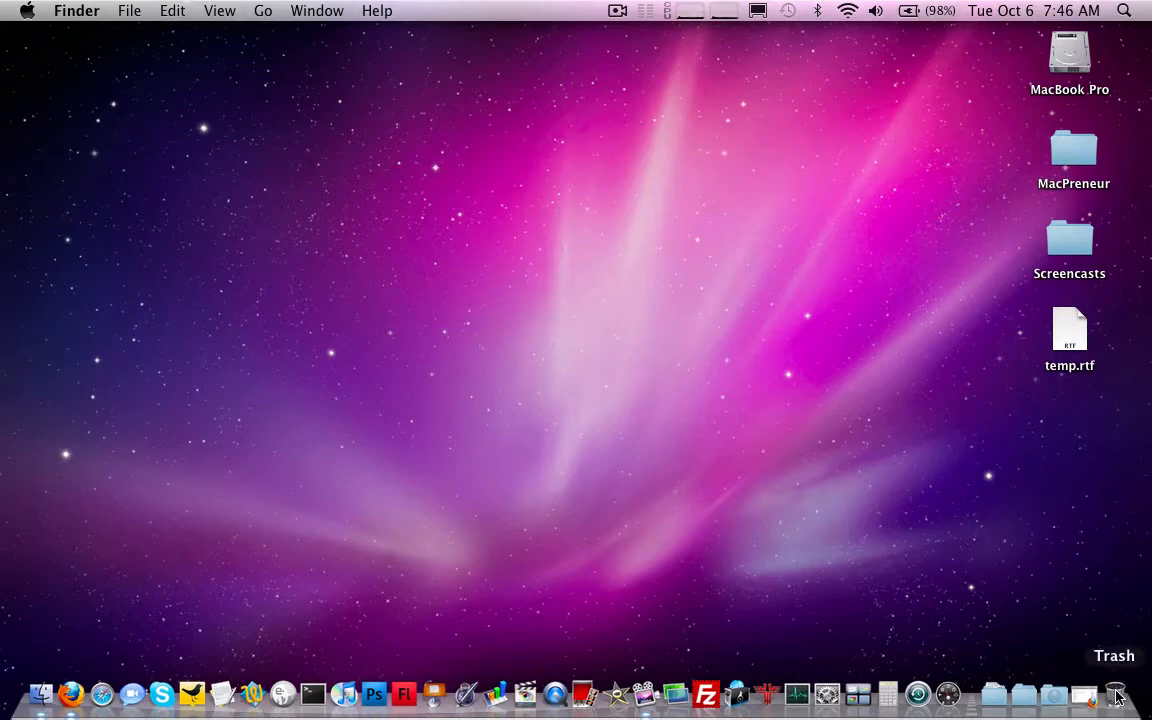
{"action": "mouse_move", "coordinate": [938, 448]}
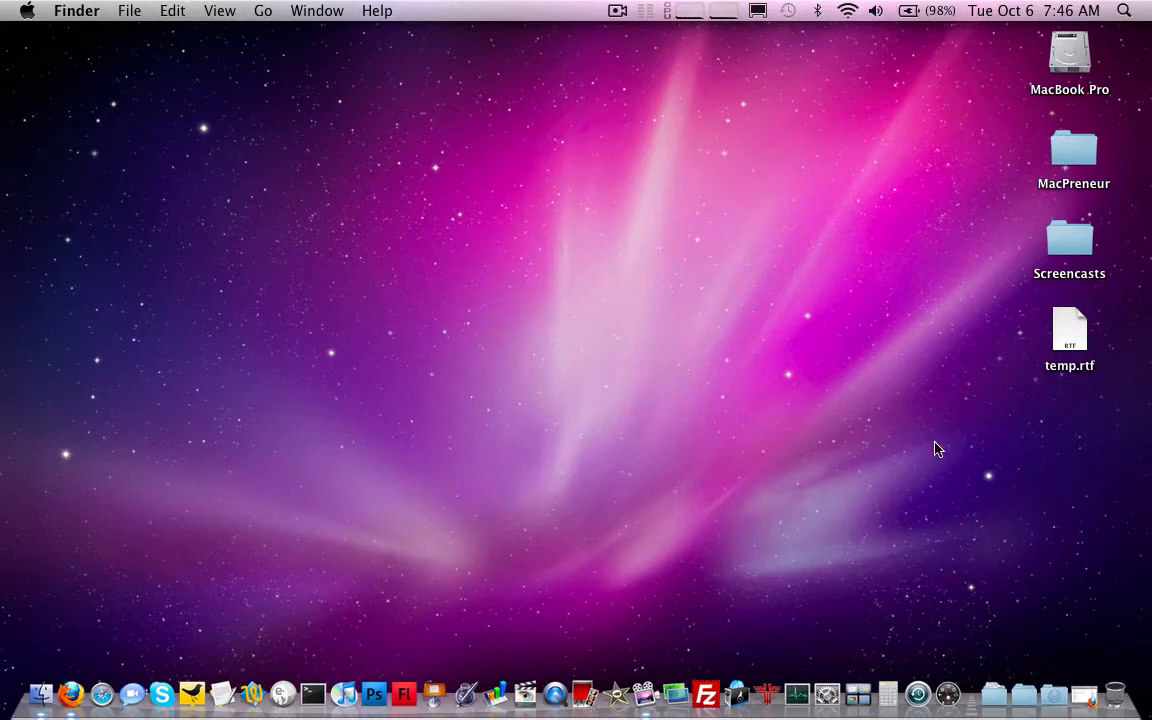
{"action": "mouse_move", "coordinate": [181, 94]}
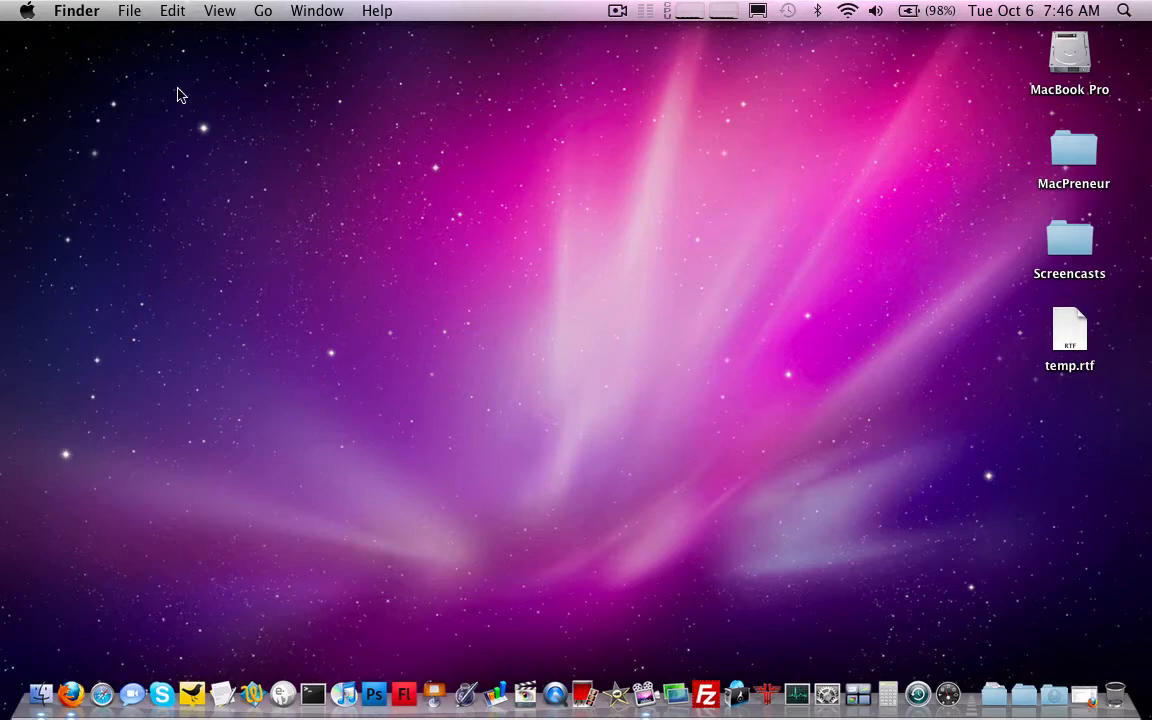
Uncheck 'Show warning before emptying the Trash' in Finder Preferences' Advanced tab, then close Preferences
{"action": "left_click", "coordinate": [76, 11]}
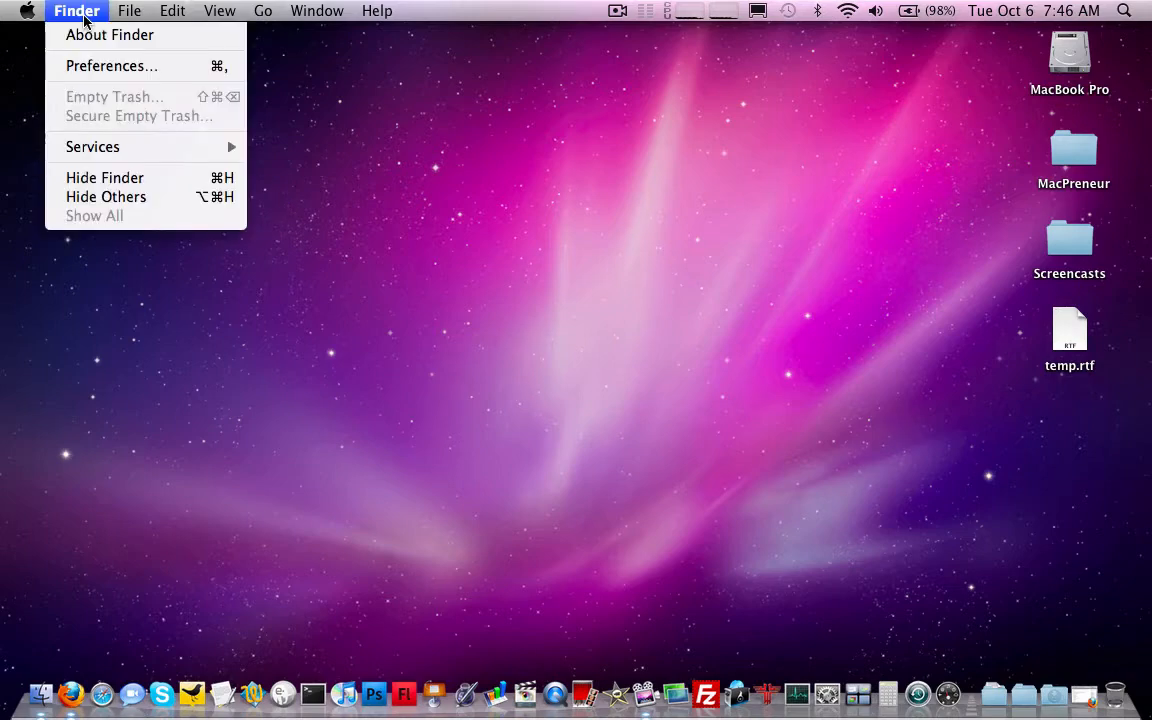
{"action": "mouse_move", "coordinate": [111, 65]}
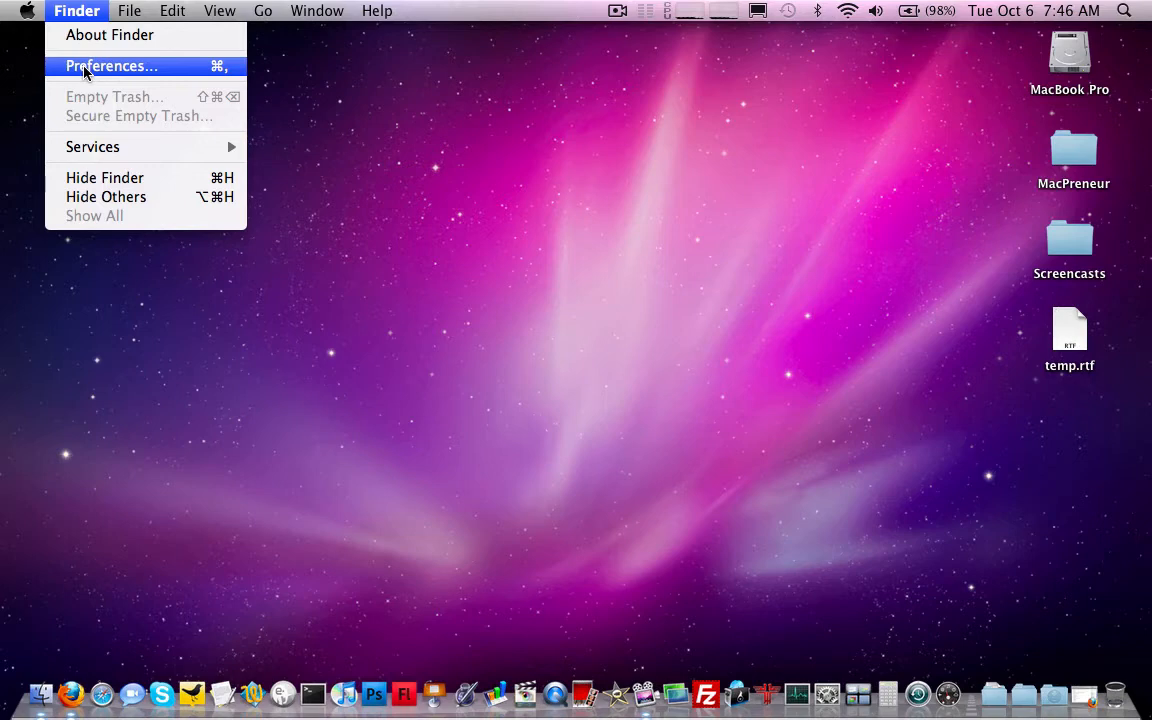
{"action": "left_click", "coordinate": [111, 65]}
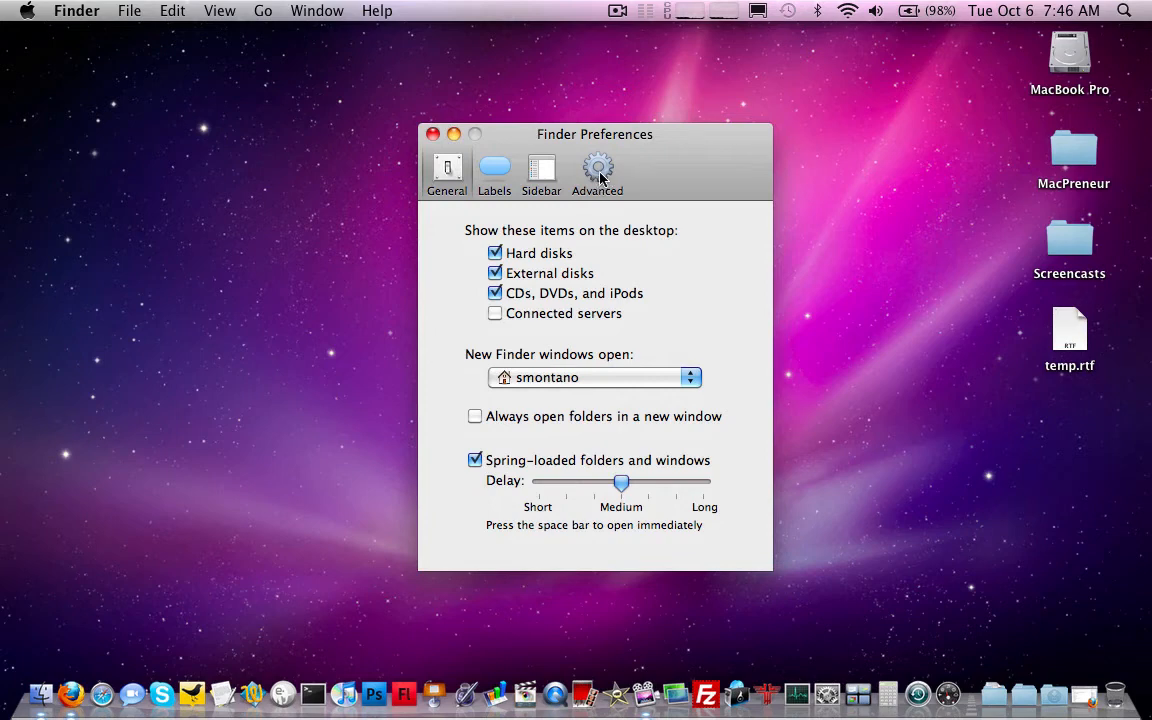
{"action": "left_click", "coordinate": [597, 170]}
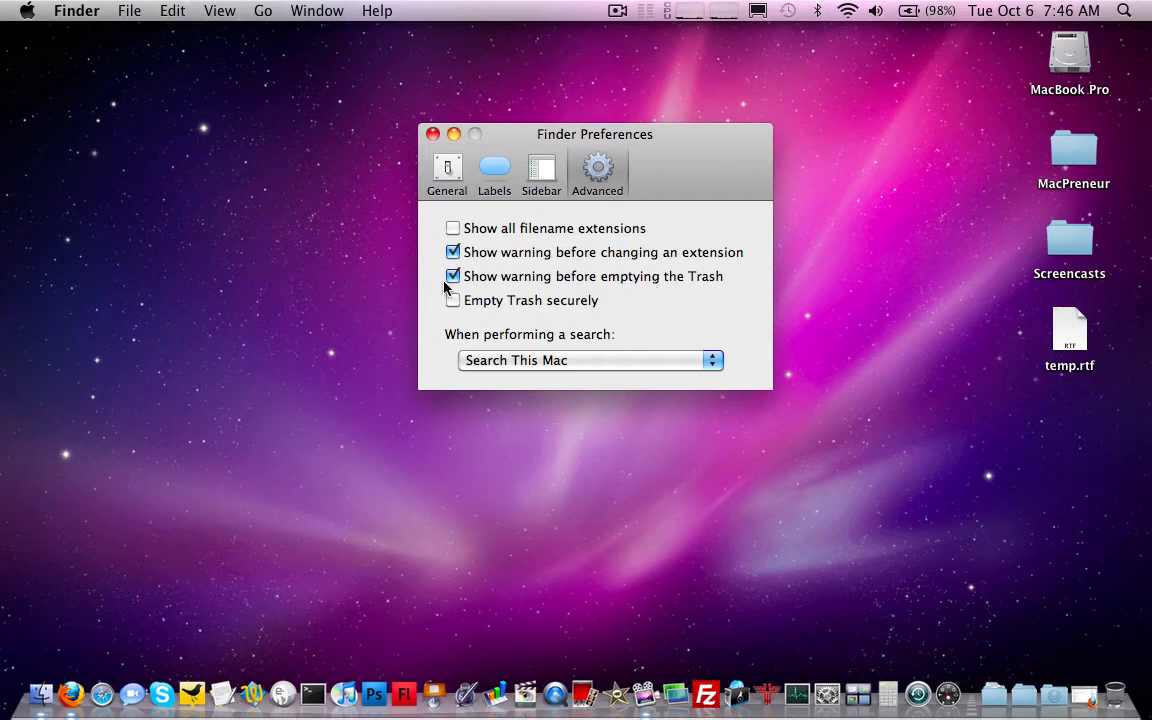
{"action": "left_click", "coordinate": [453, 276]}
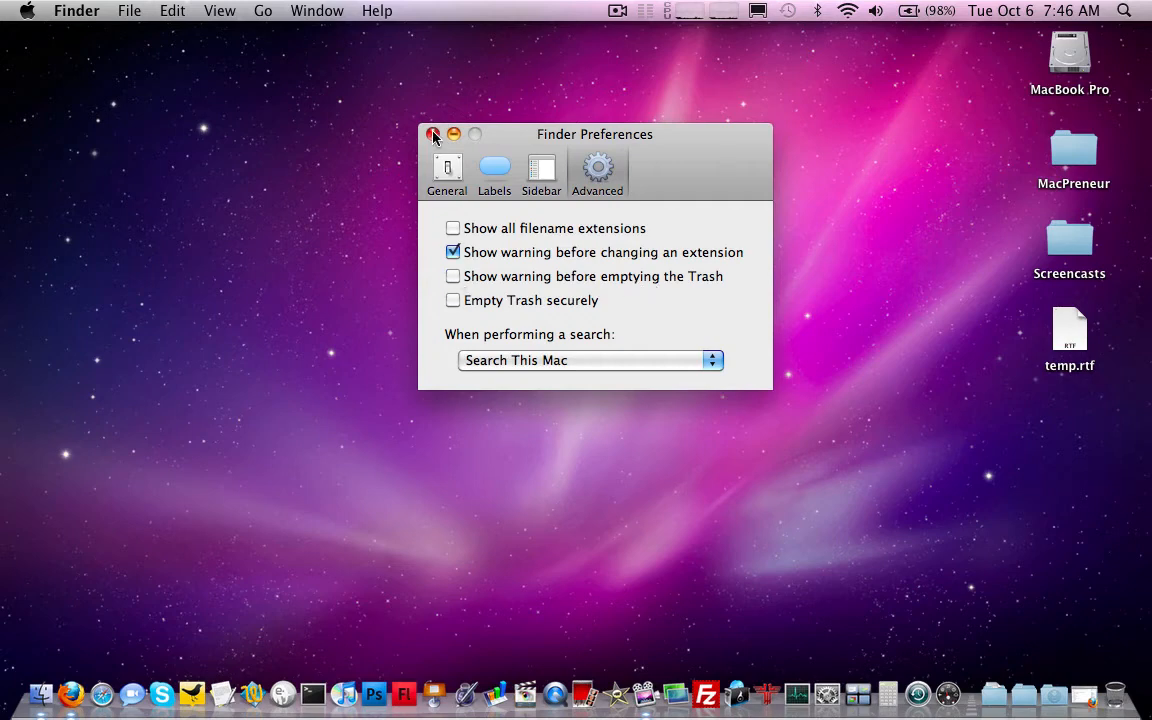
{"action": "left_click", "coordinate": [433, 134]}
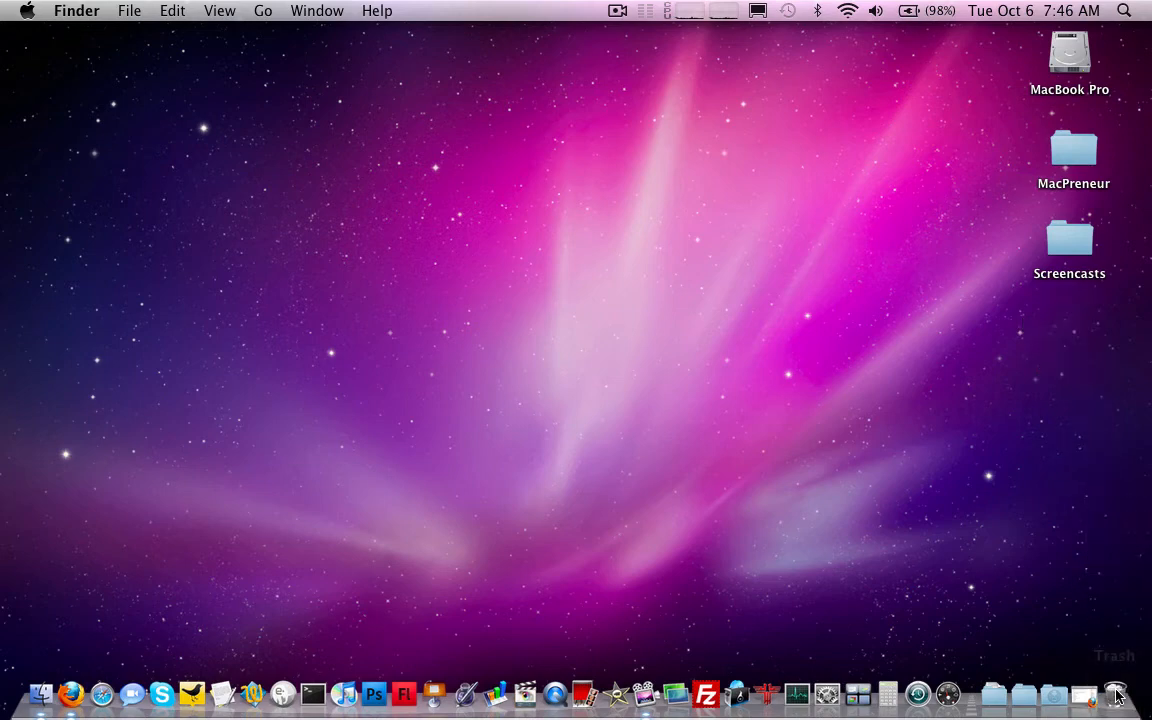
Empty the Trash from the Dock so temp.rtf is removed without a confirmation prompt
{"action": "right_click", "coordinate": [1115, 692]}
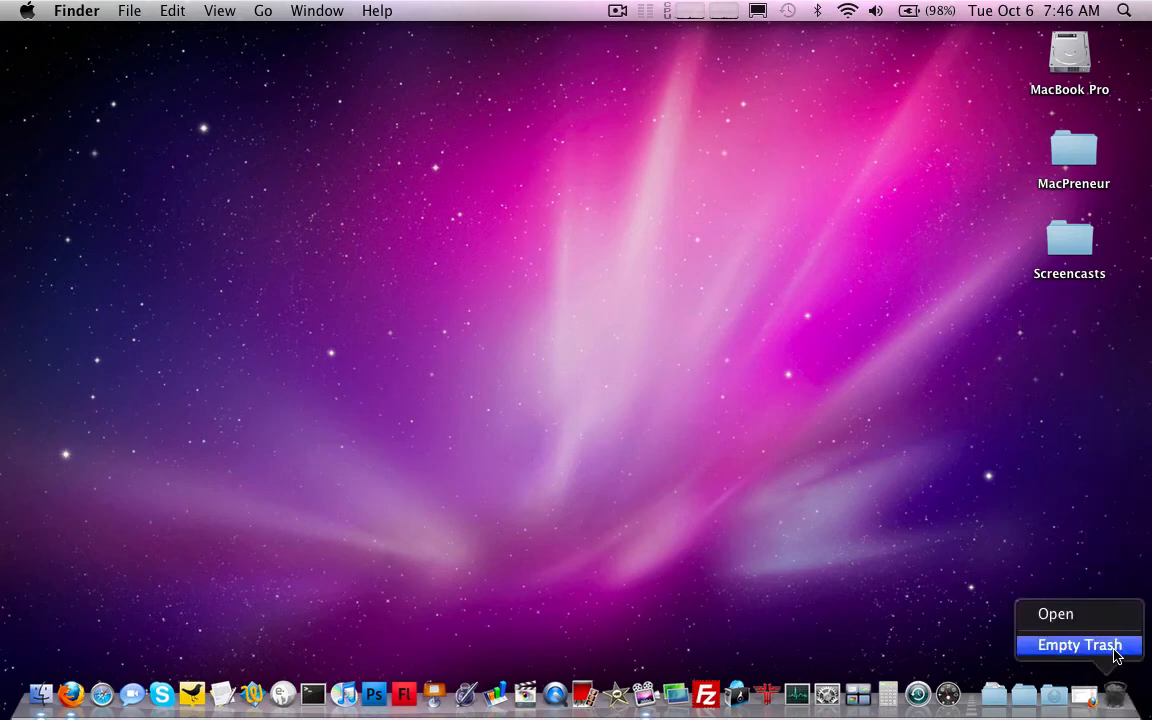
{"action": "left_click", "coordinate": [1079, 644]}
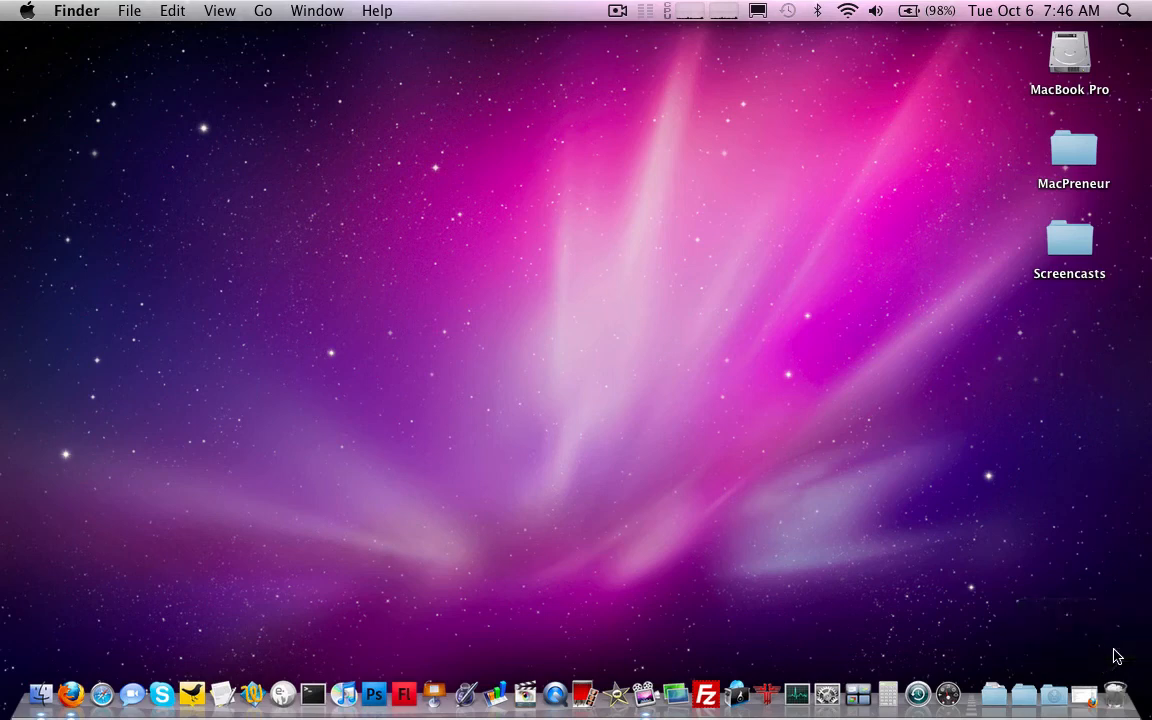